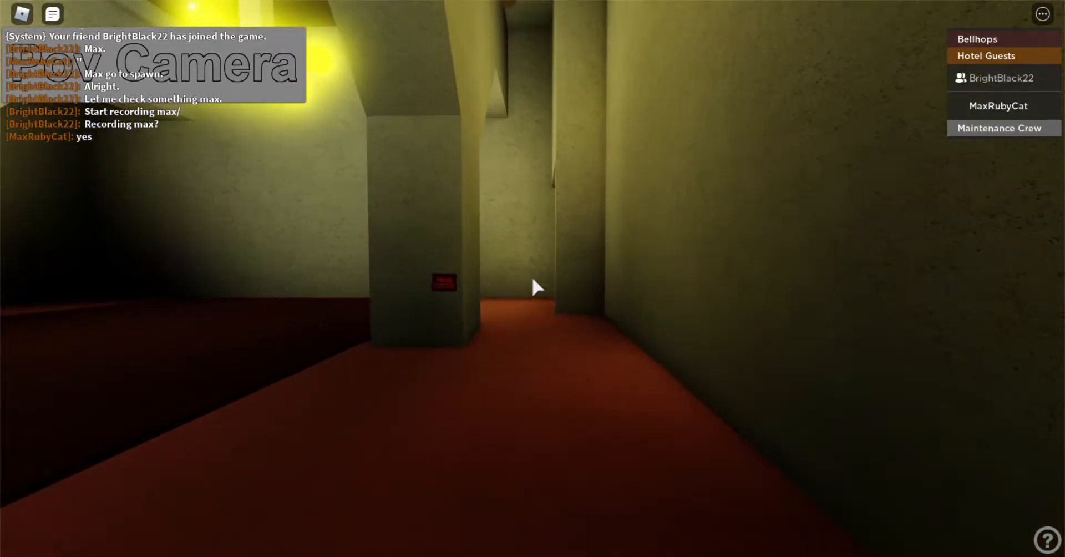
mouse_move(532, 285)
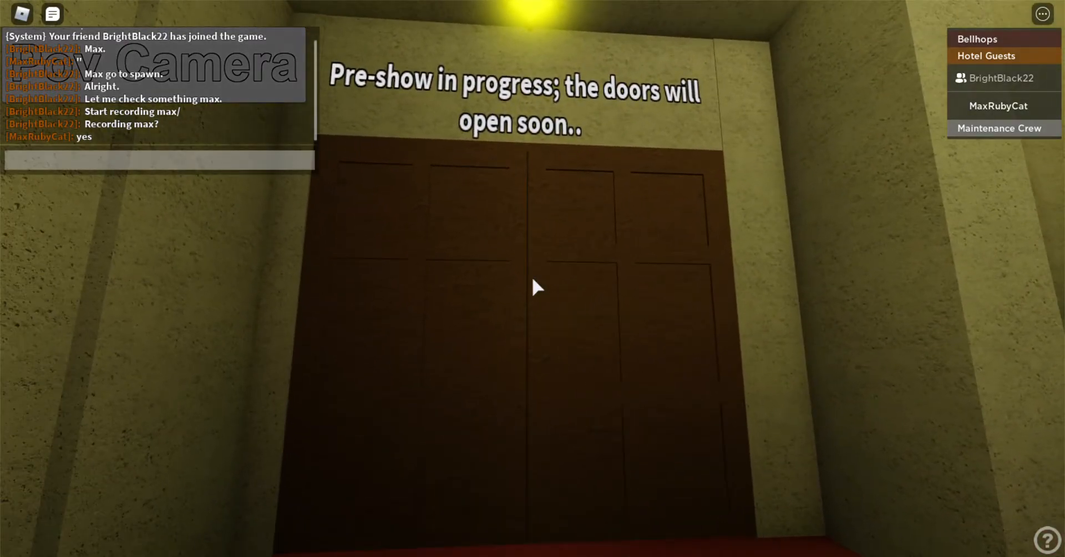
Send the chat message "i'm at the doors" to the other players
click(157, 159)
text(i'm at the)
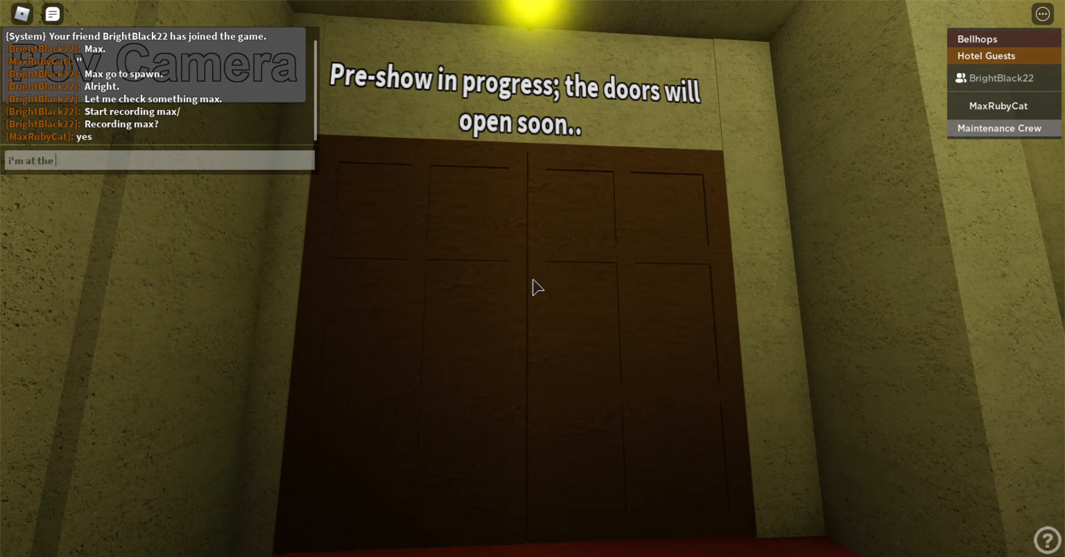
text( doors)
key(Return)
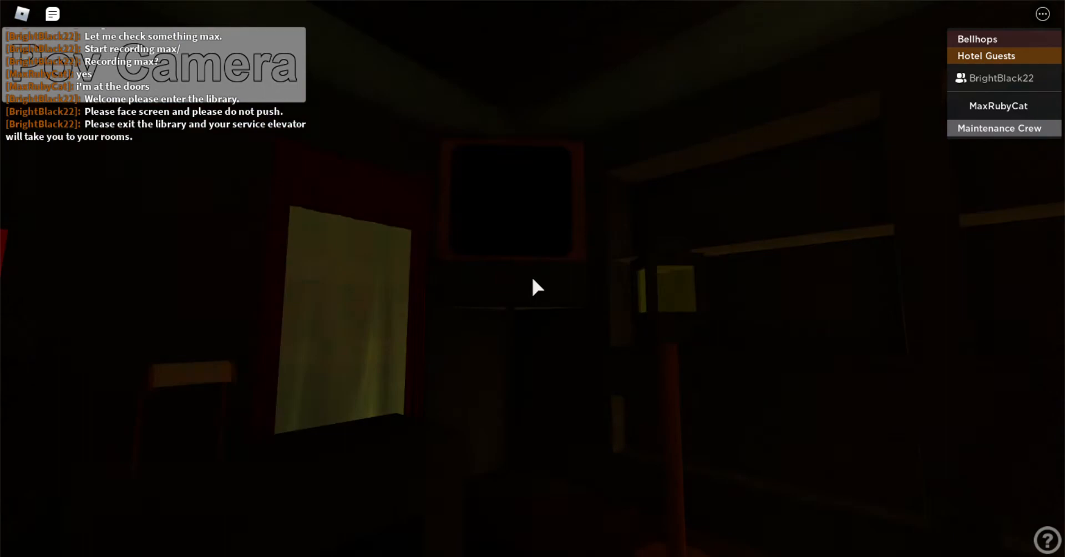
mouse_move(532, 284)
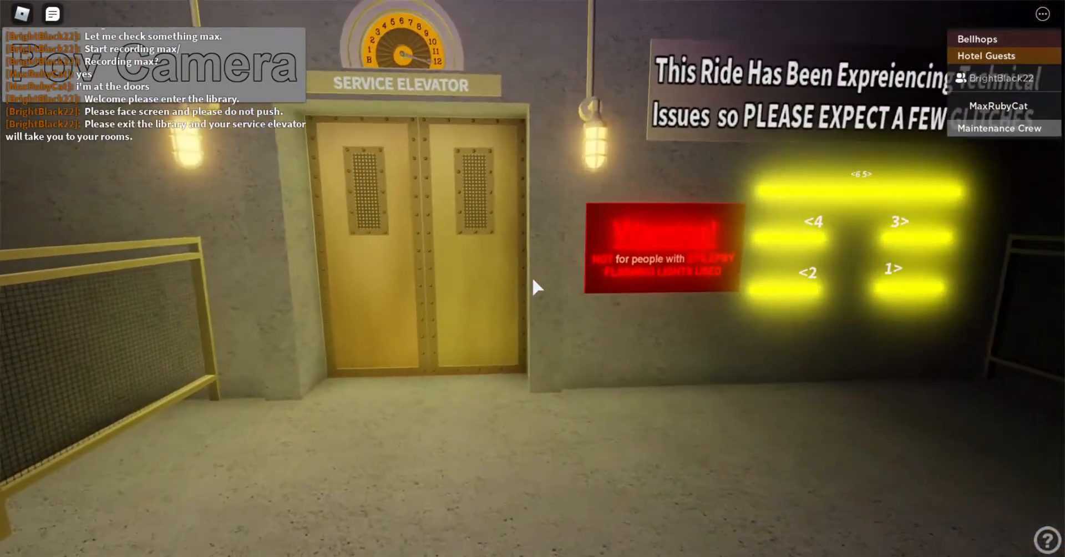
mouse_move(533, 285)
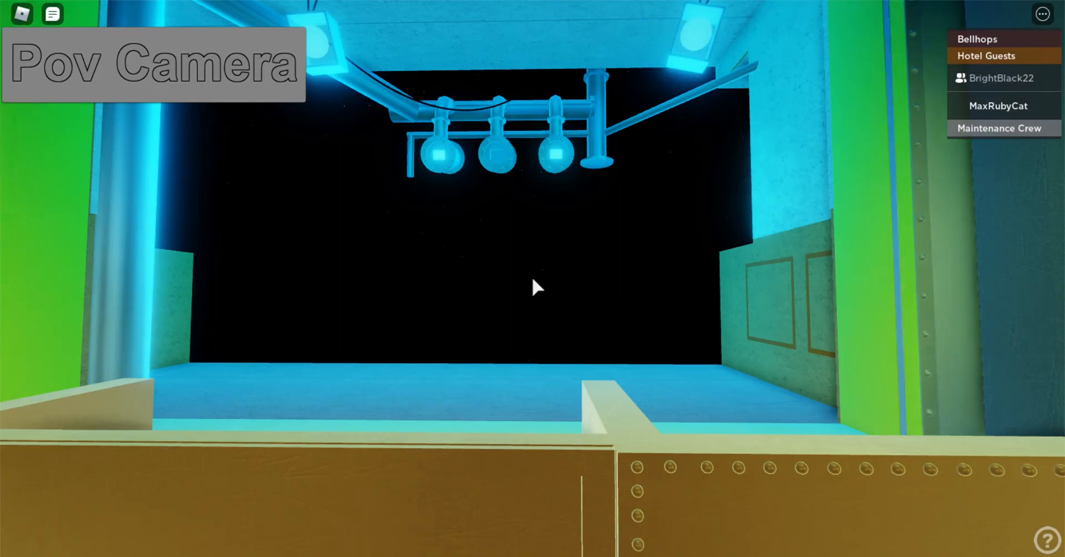
mouse_move(534, 287)
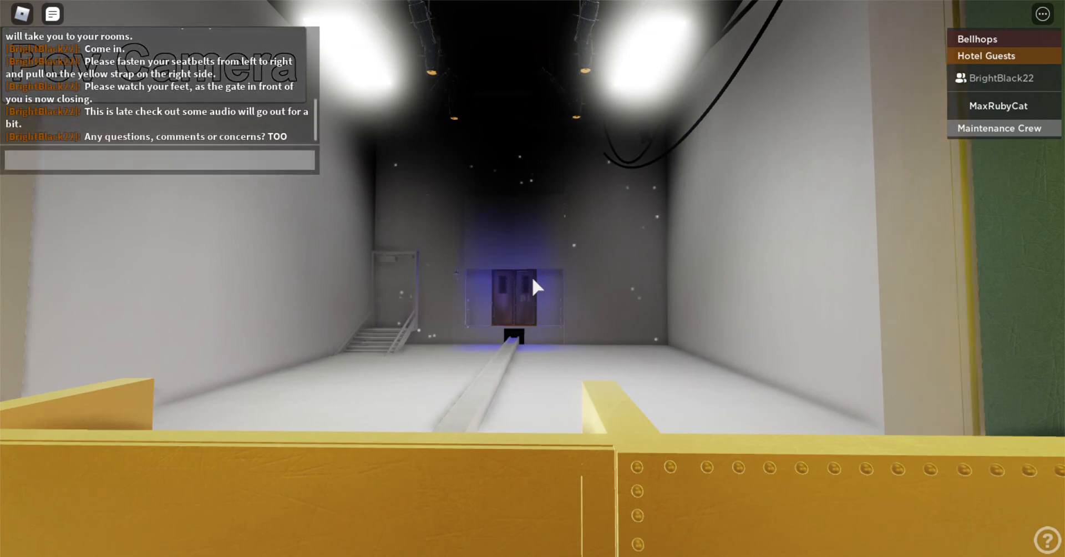
Draft the chat reply "and is brokedown" without sending it
text(and is)
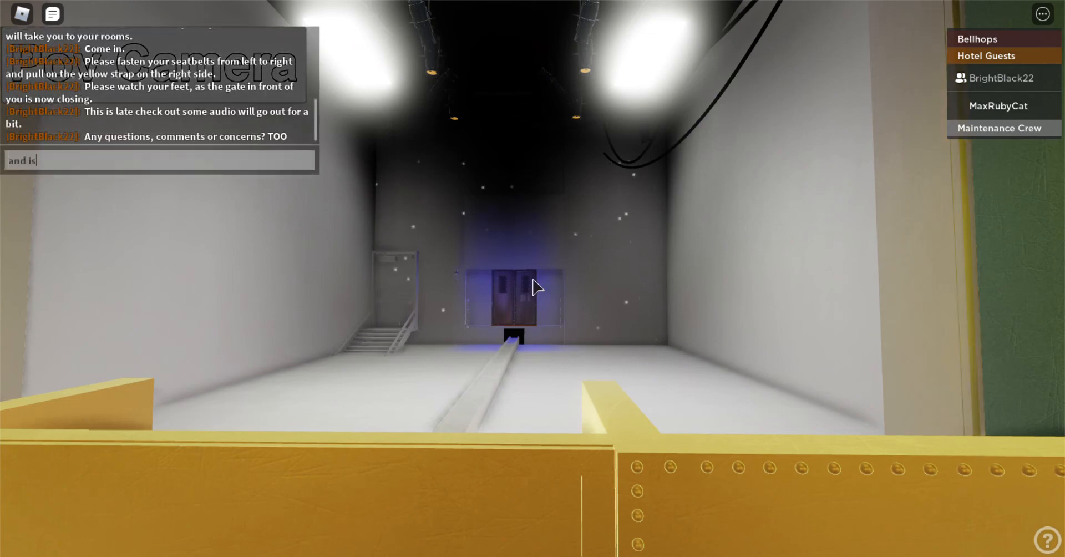
text(broked)
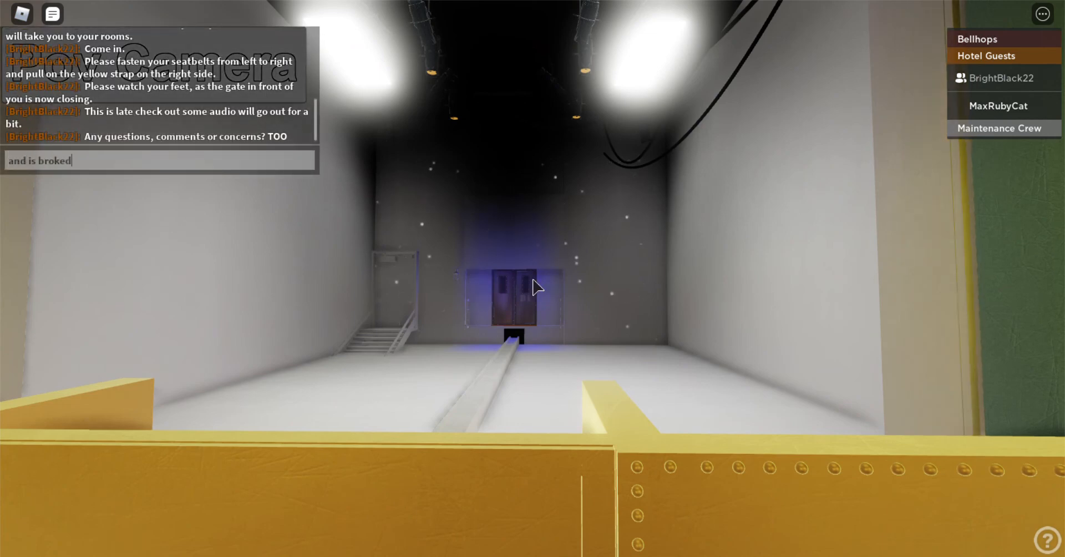
text(down)
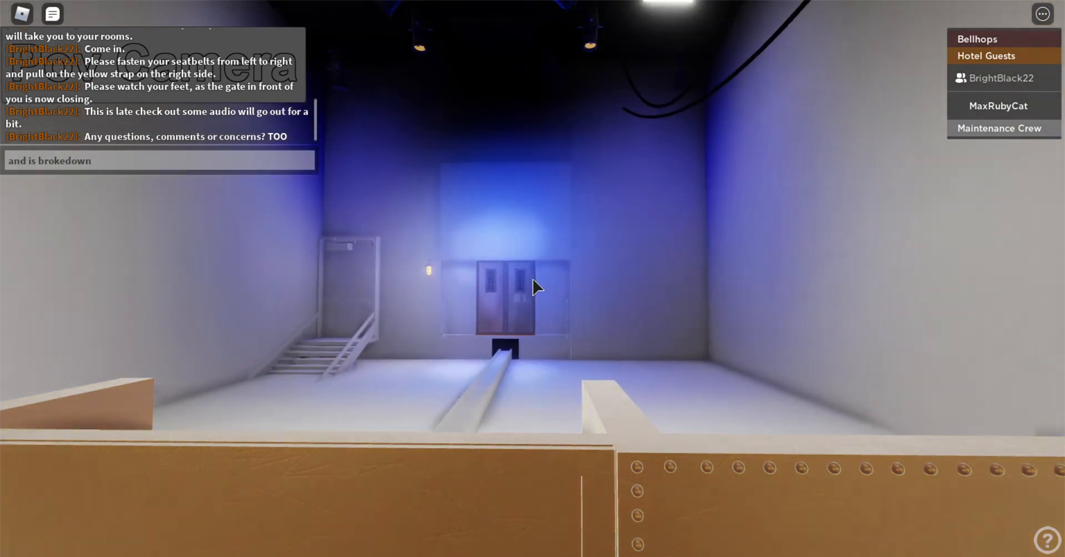